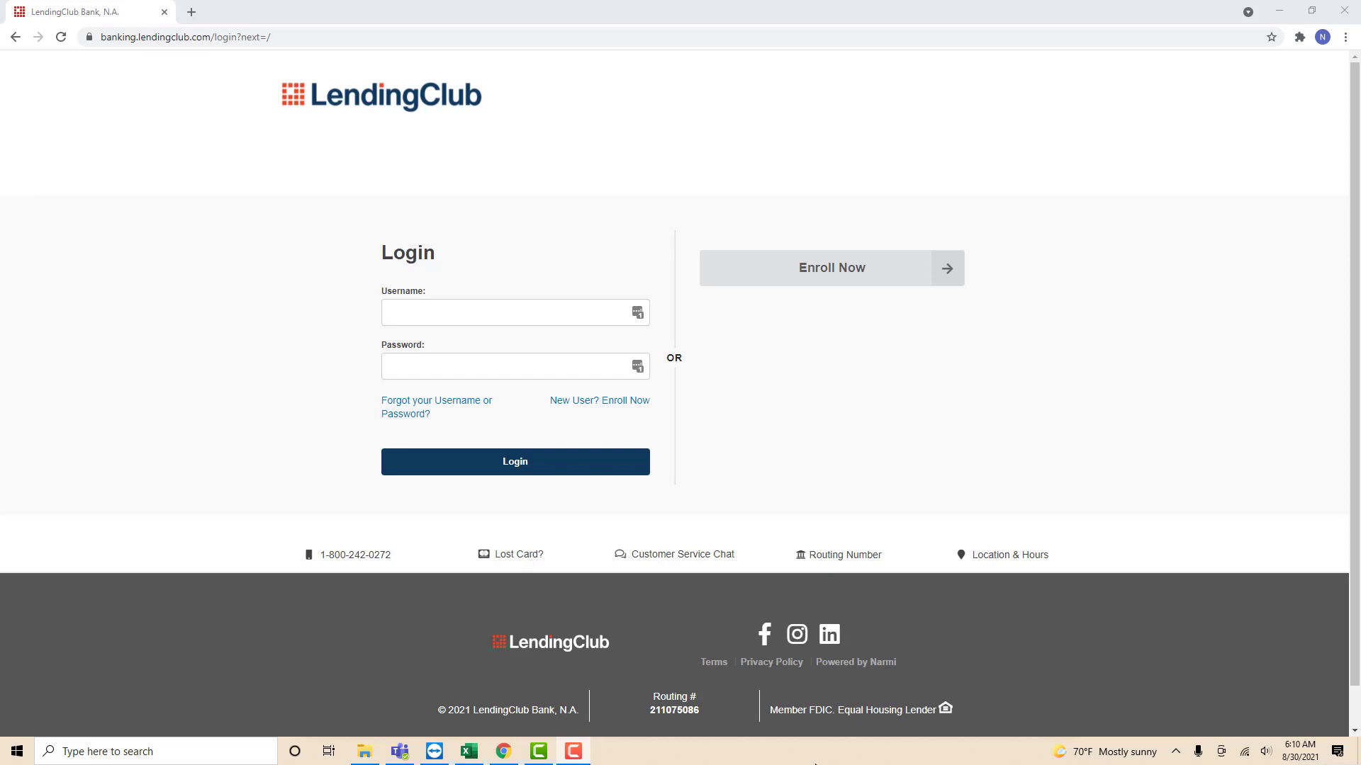
# Log in to online banking and land on the account dashboard
pyautogui.click(513, 460)
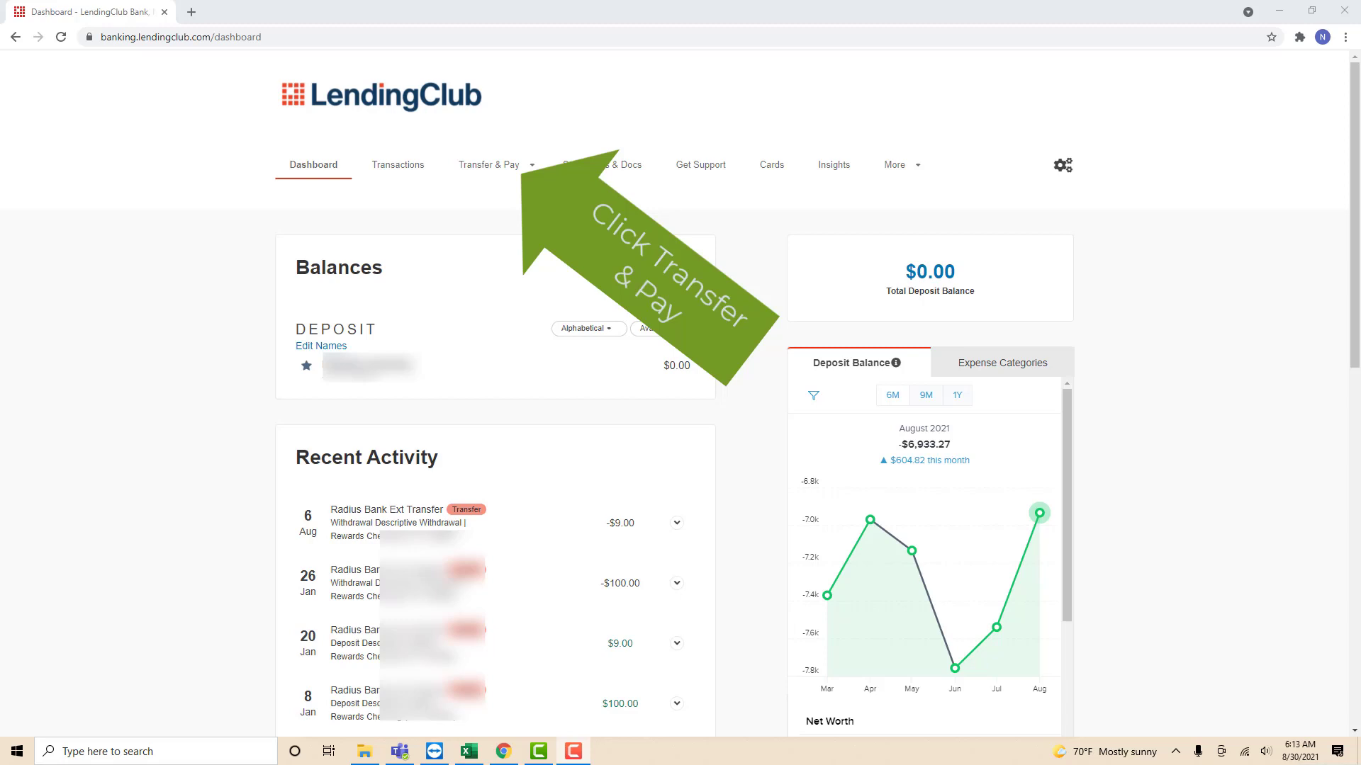
# Go to the Transfer form from the Transfer & Pay menu
pyautogui.click(492, 165)
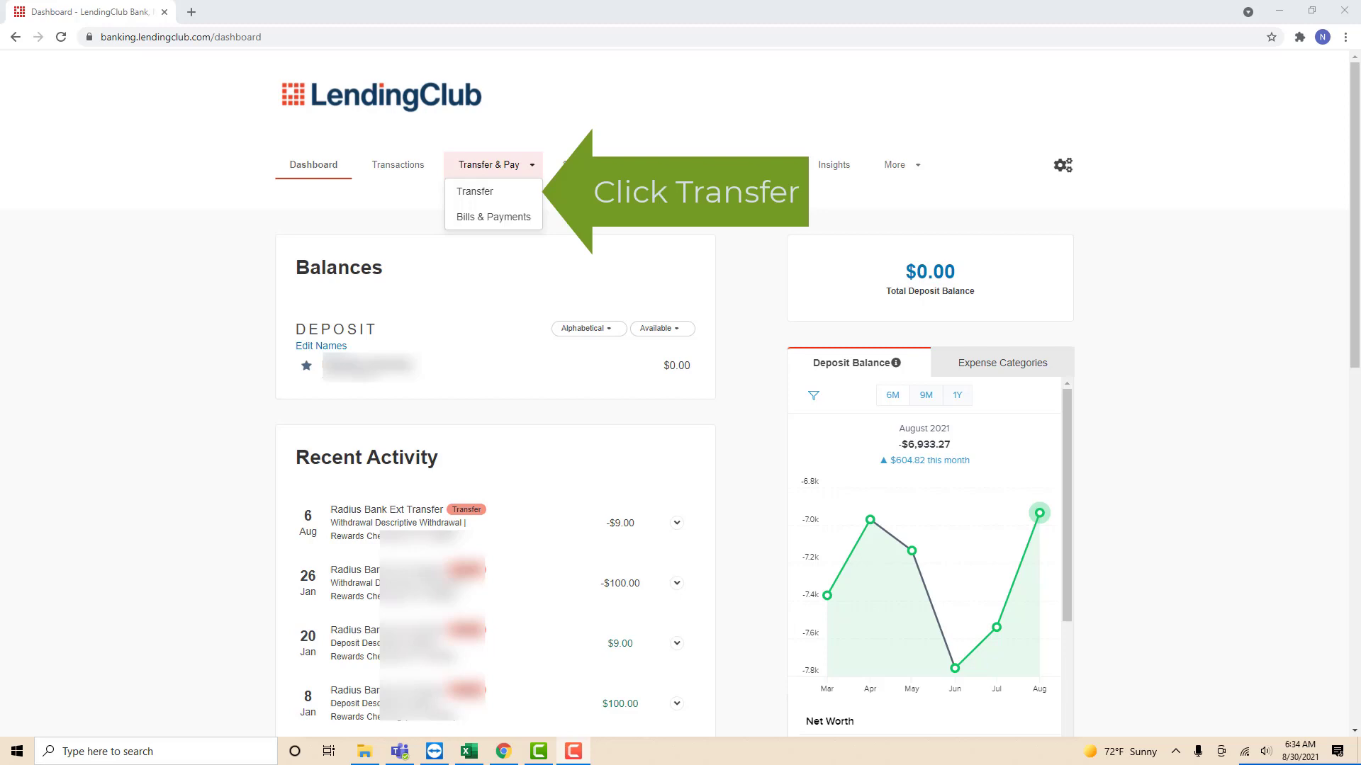
pyautogui.click(475, 191)
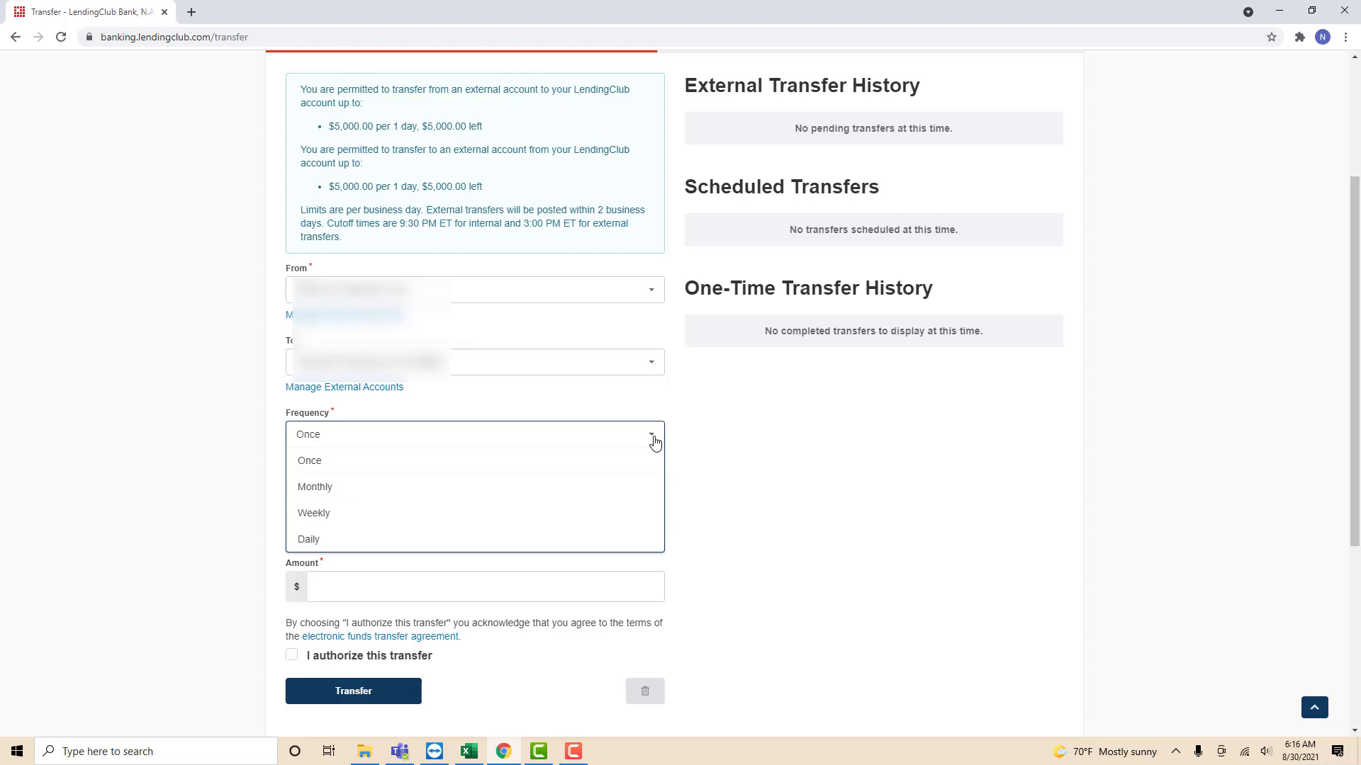
# Set the frequency to Once and the transfer date to August 31, 2021
pyautogui.click(307, 434)
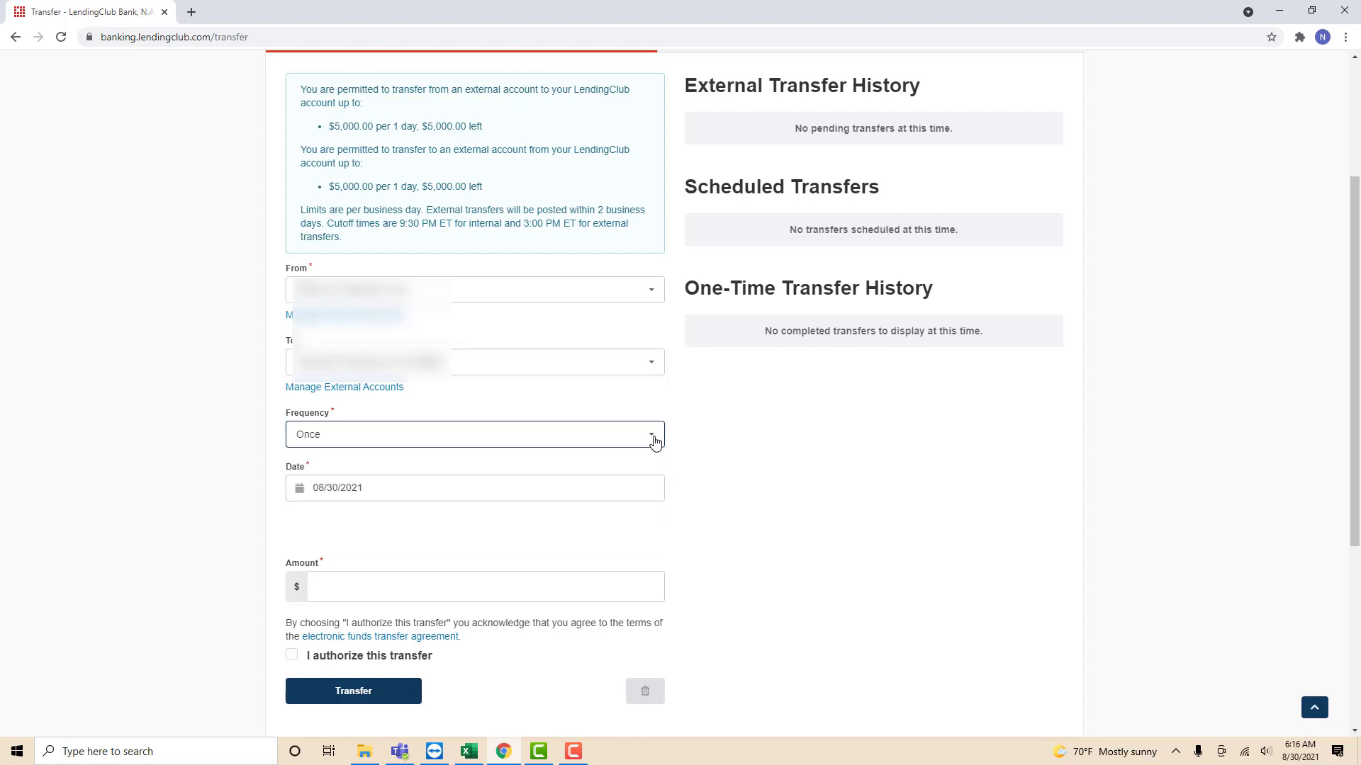
pyautogui.click(475, 486)
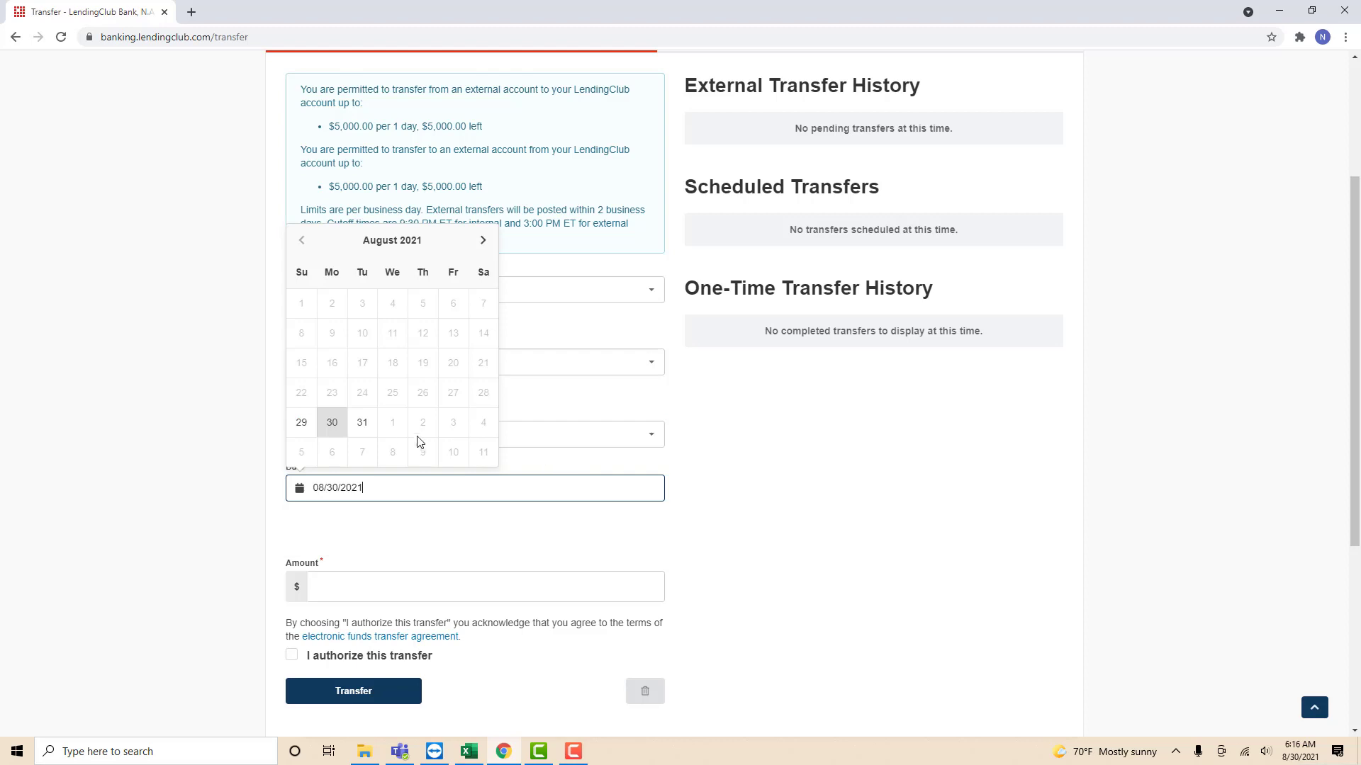
pyautogui.click(361, 423)
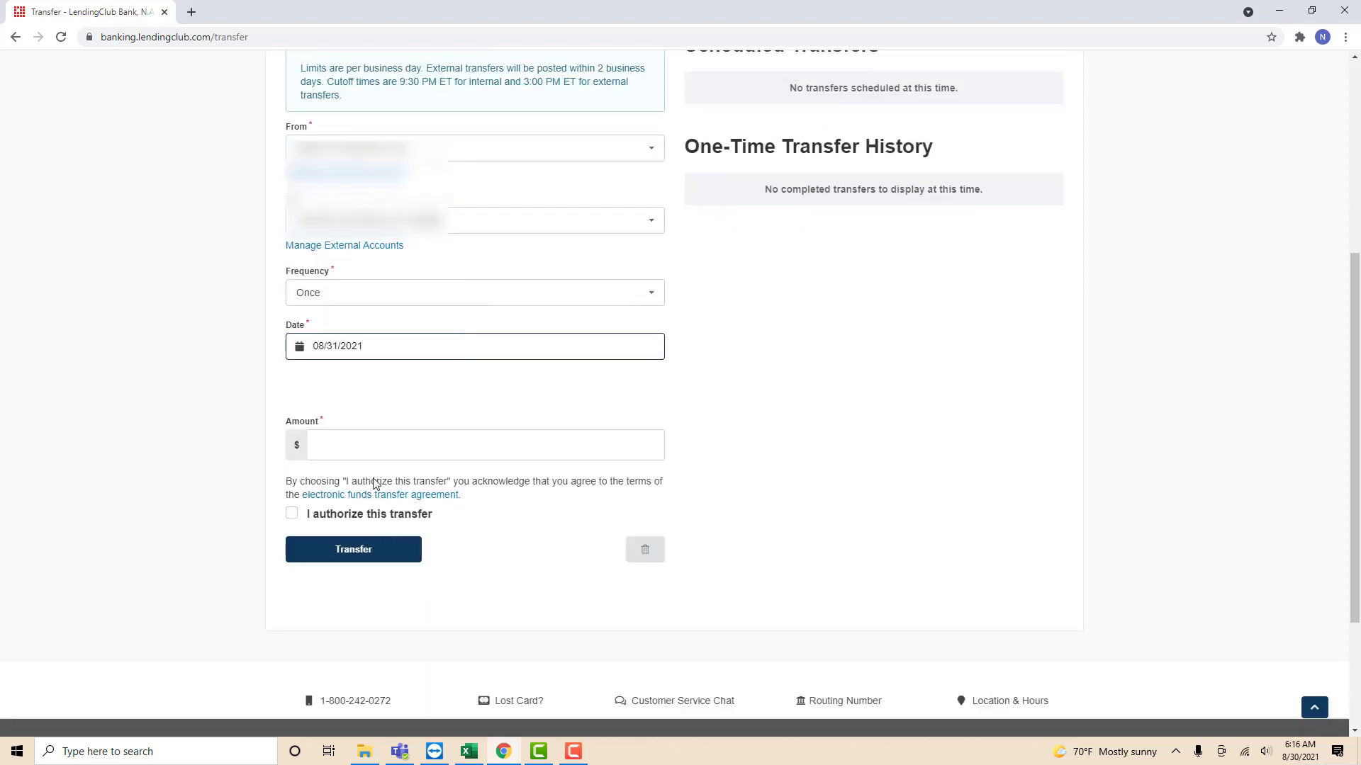
# Enter an amount of 20, authorize the transfer and submit it
pyautogui.click(485, 444)
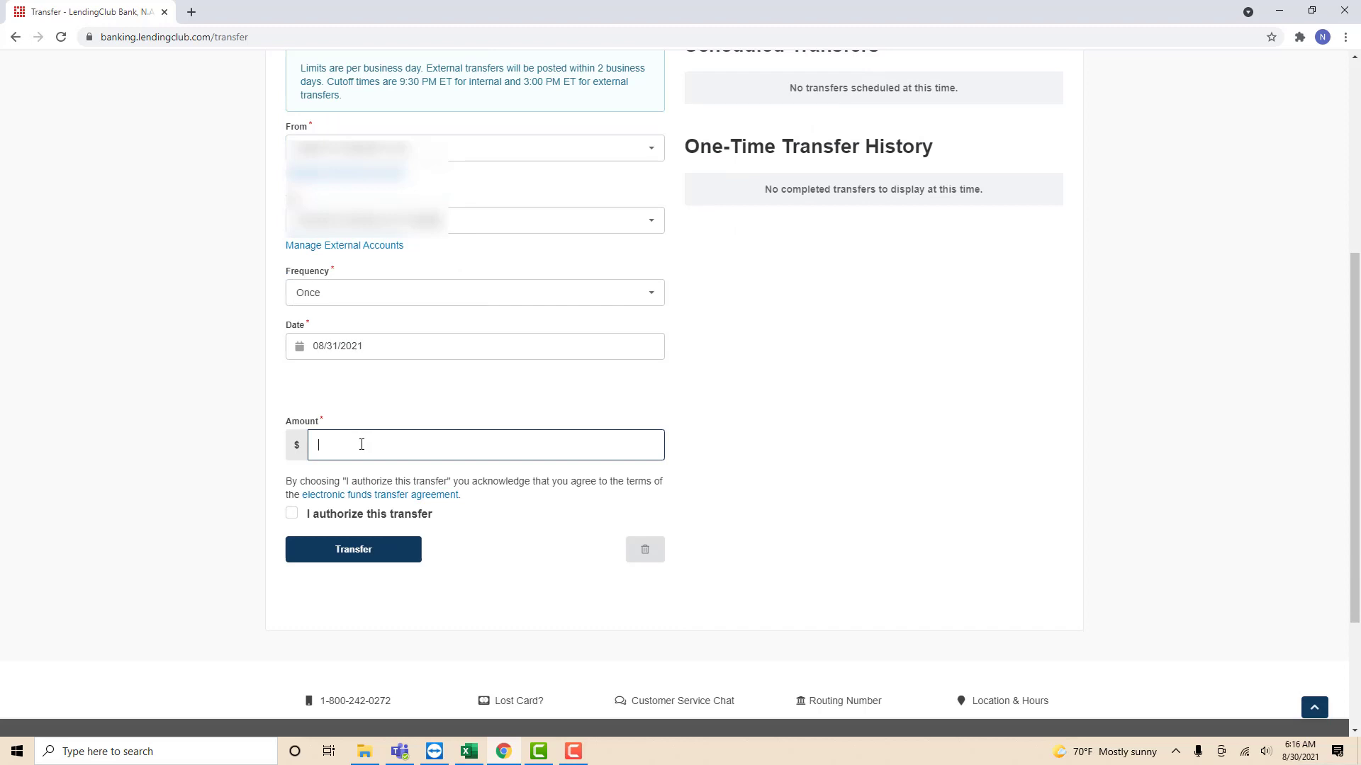
pyautogui.write('2')
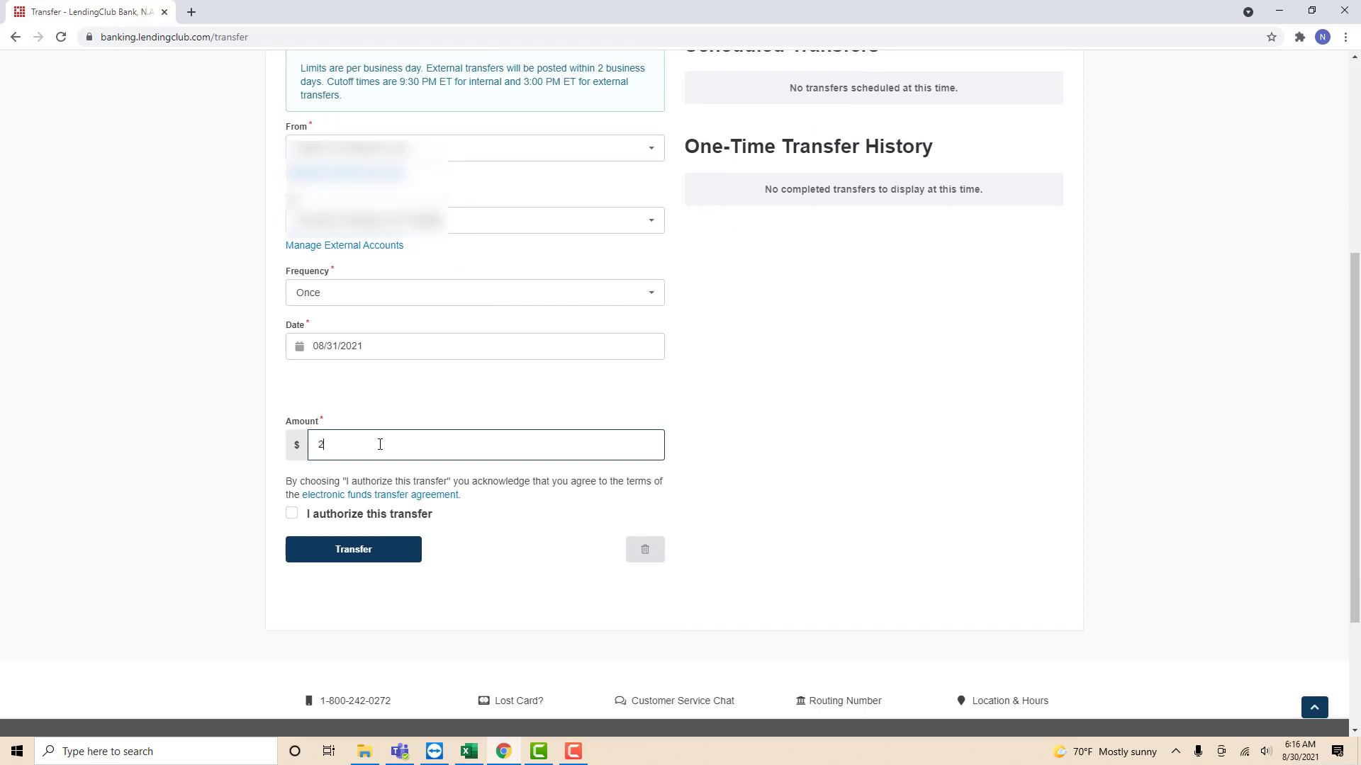
pyautogui.write('0')
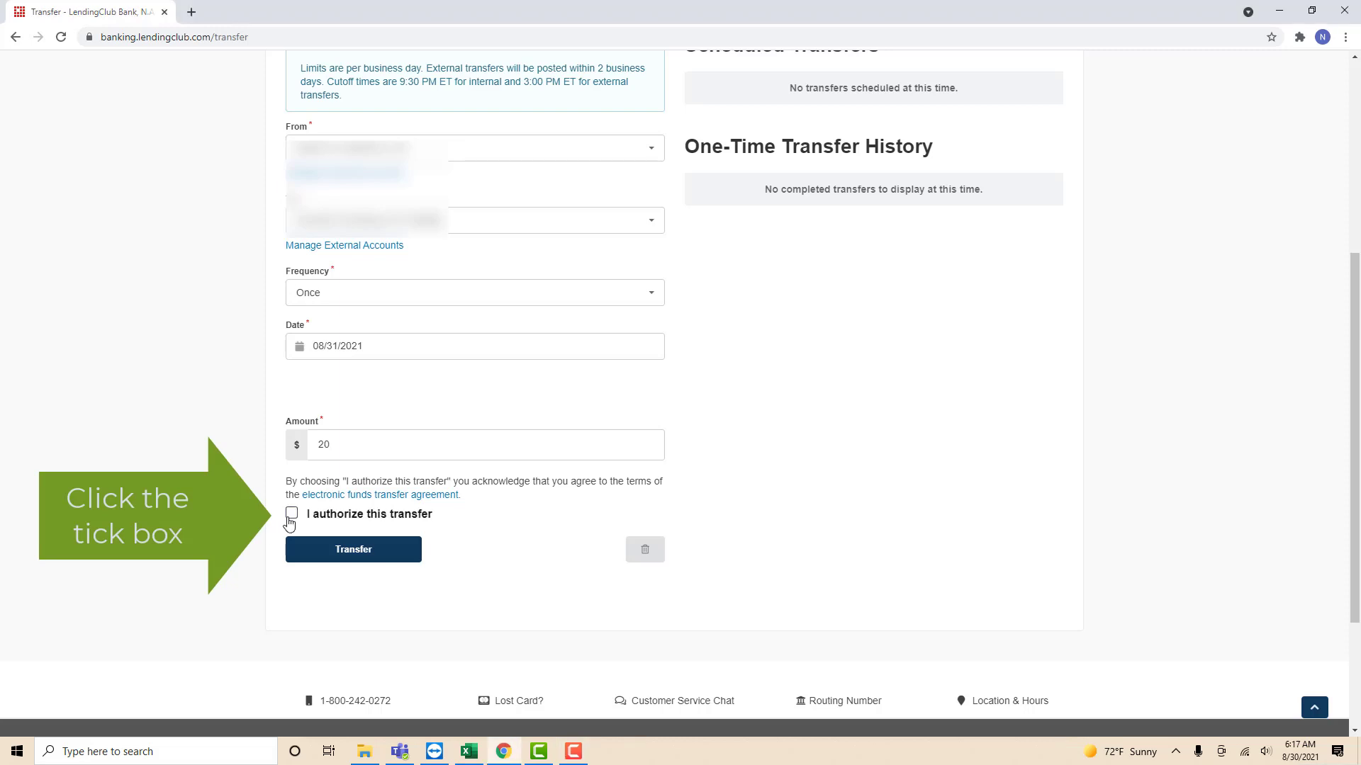
pyautogui.click(292, 513)
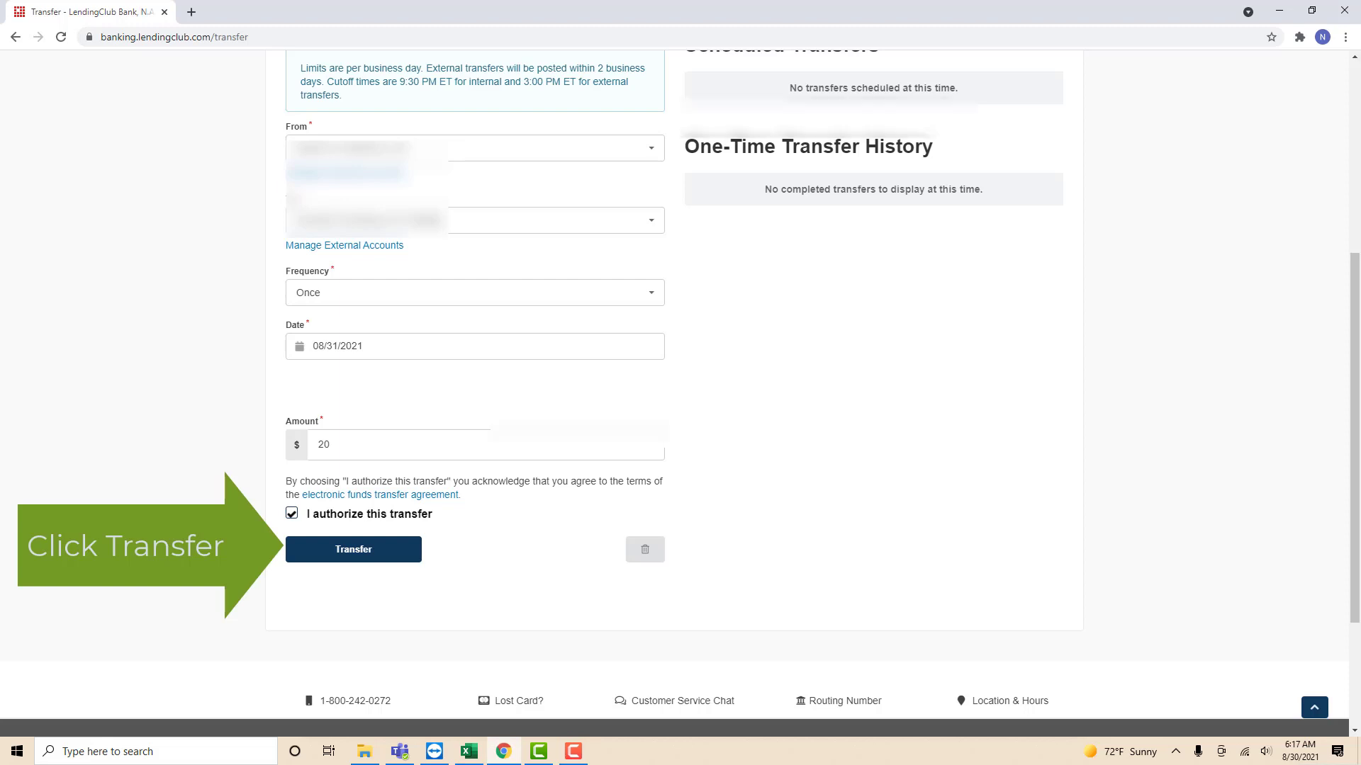
pyautogui.click(353, 550)
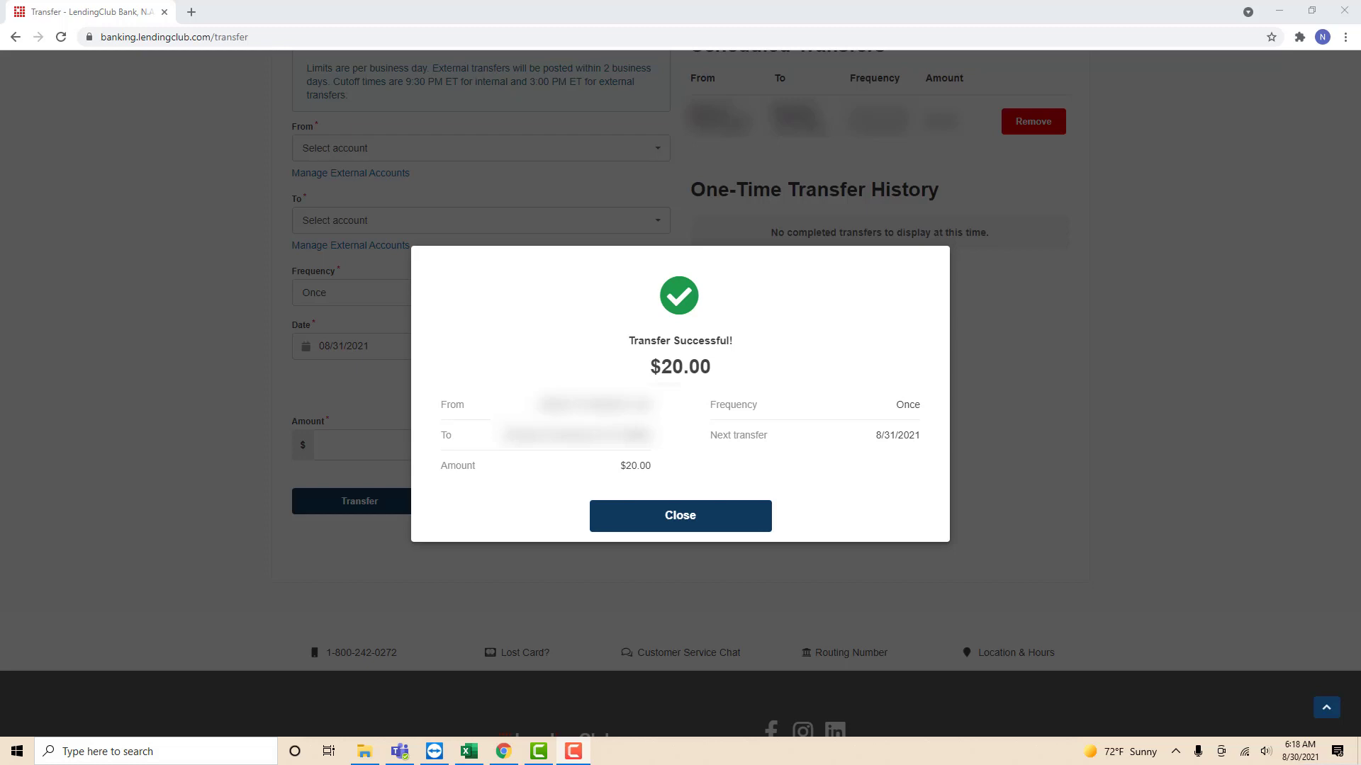